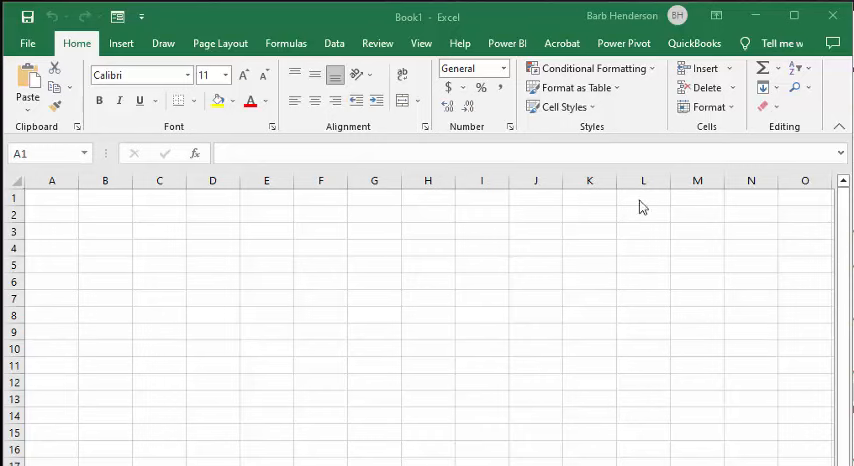
mouse_move(648, 128)
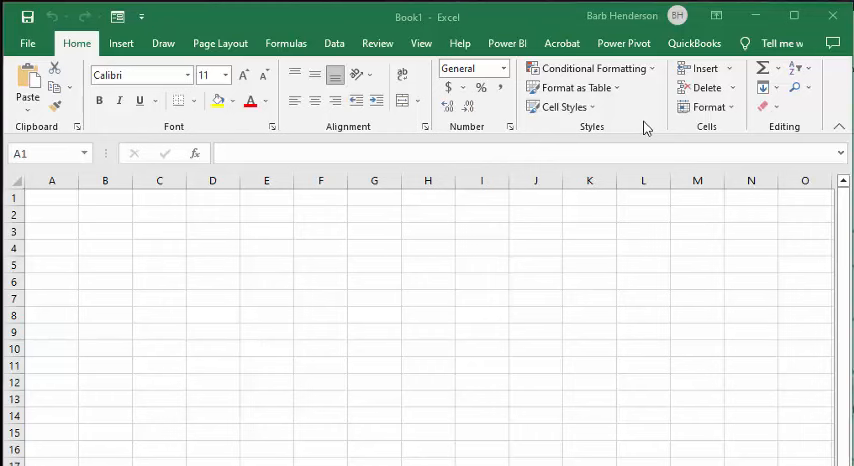
Step: Enable the Developer tab through Customize the Ribbon under Main Tabs
right_click(644, 128)
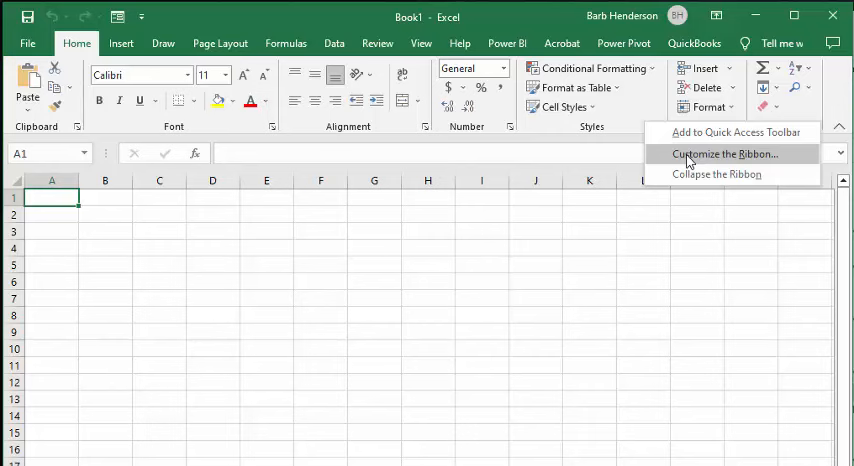
left_click(724, 152)
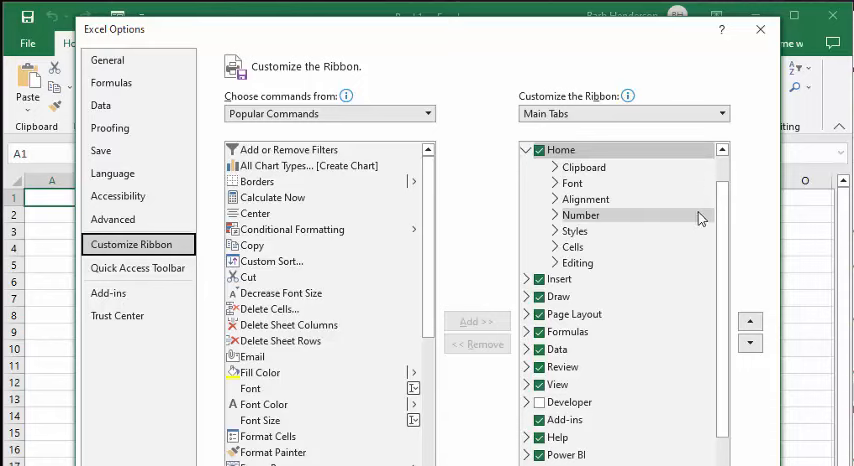
mouse_move(724, 258)
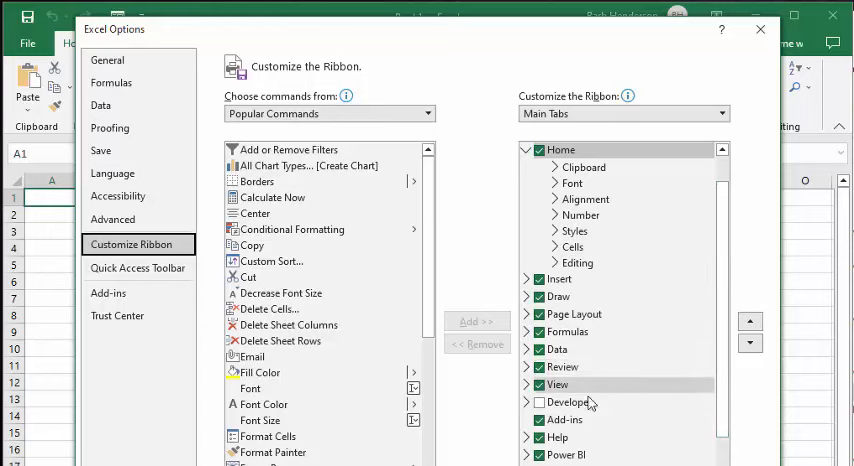
left_click(538, 402)
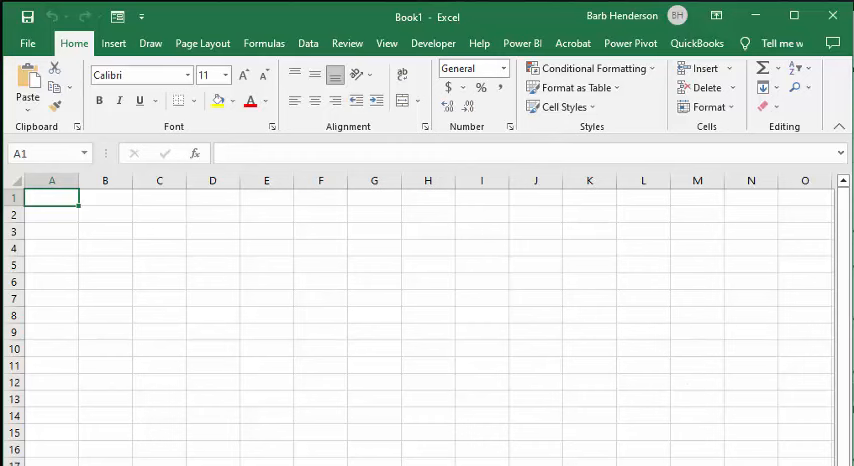
Step: Confirm the ribbon change and launch the Visual Basic editor from the Developer tools
left_click(386, 44)
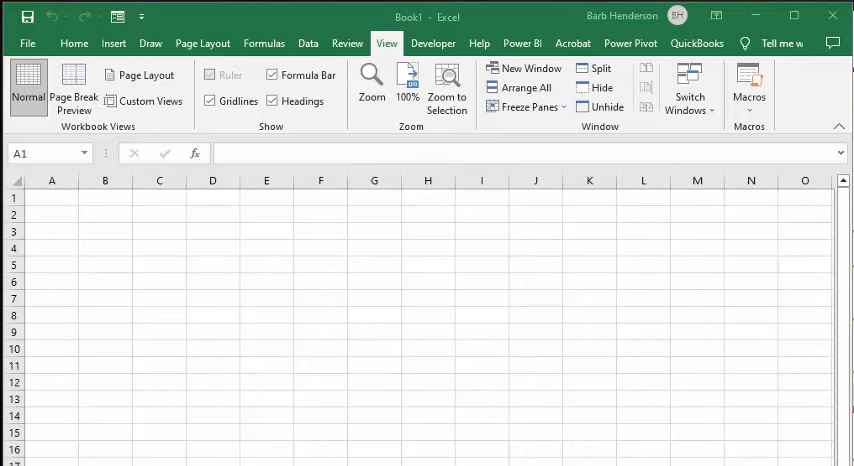
mouse_move(548, 24)
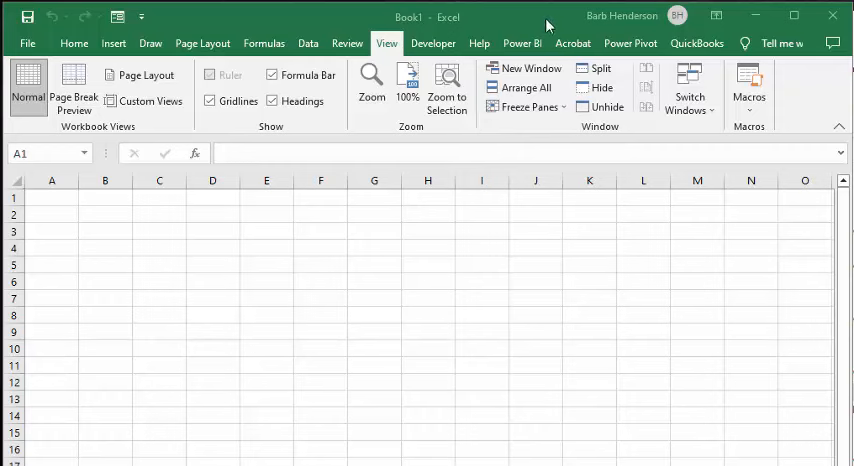
left_click(432, 44)
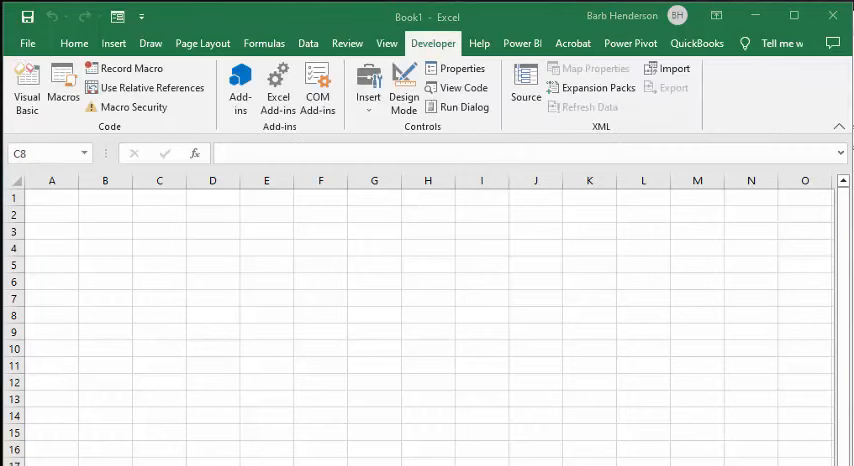
left_click(160, 316)
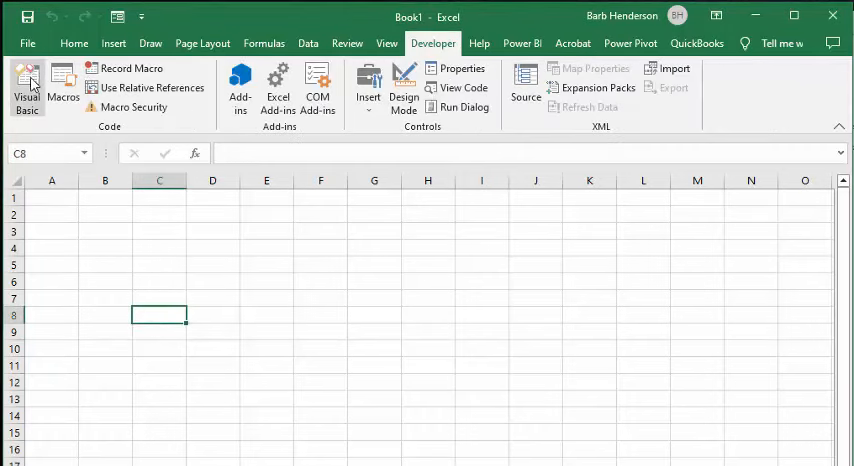
left_click(28, 90)
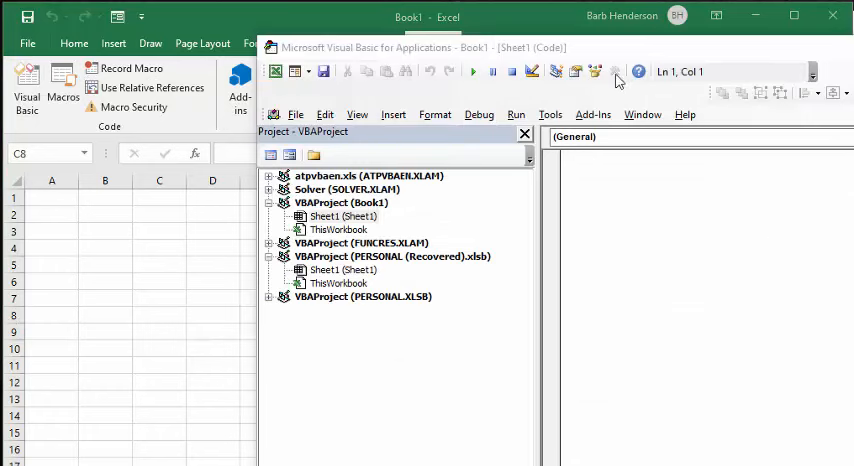
mouse_move(392, 110)
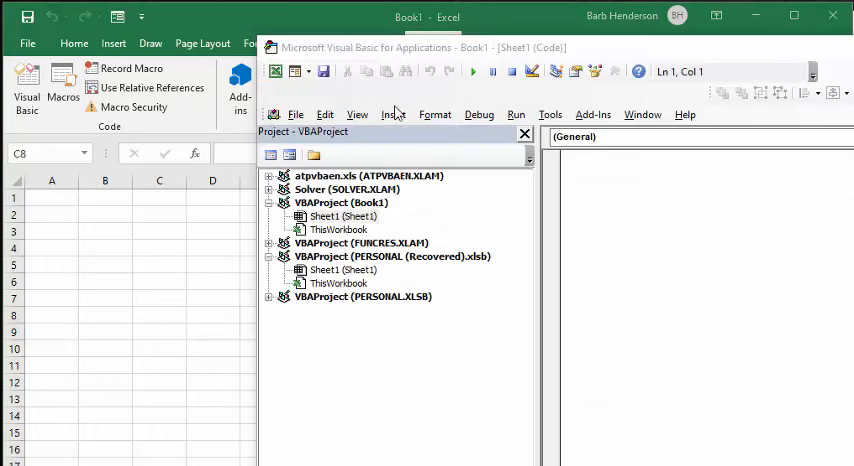
Step: Insert a new empty module into Book1 and place the cursor in its code window
left_click(392, 114)
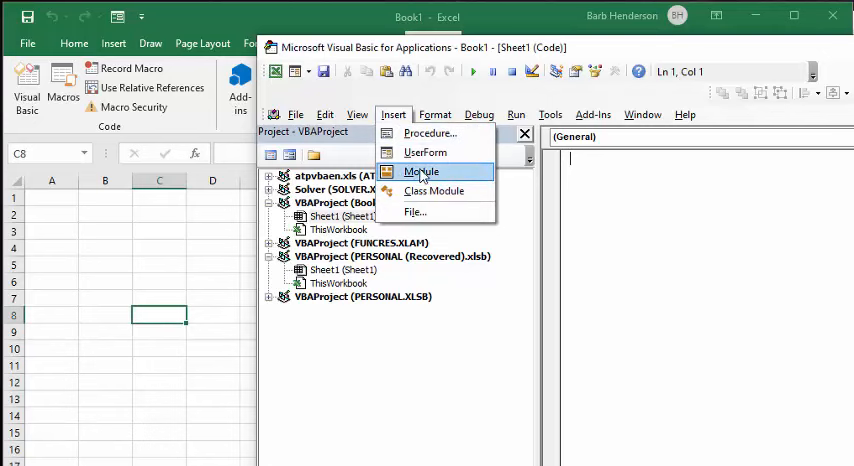
left_click(420, 172)
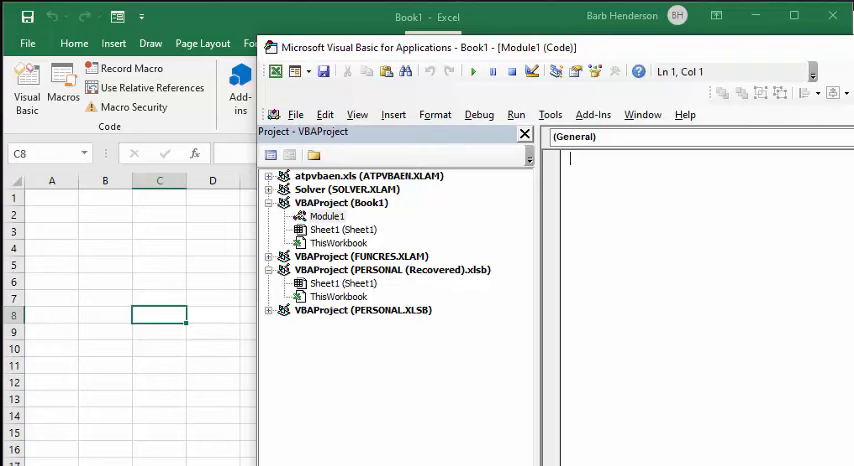
left_click(792, 22)
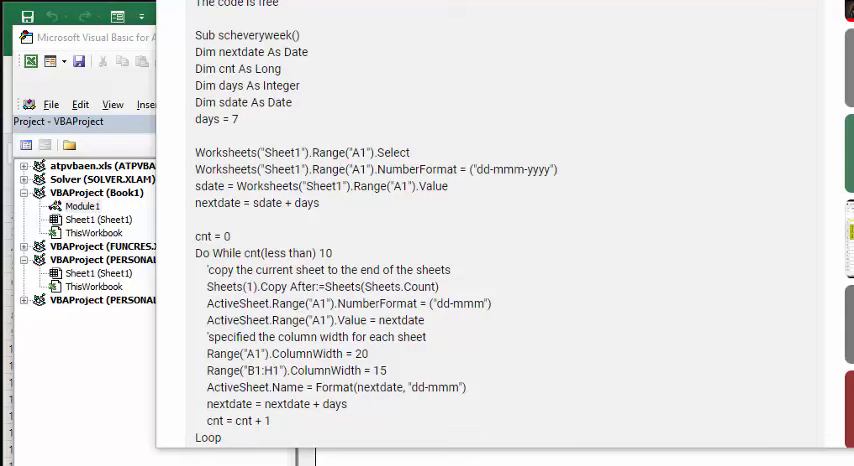
mouse_move(694, 356)
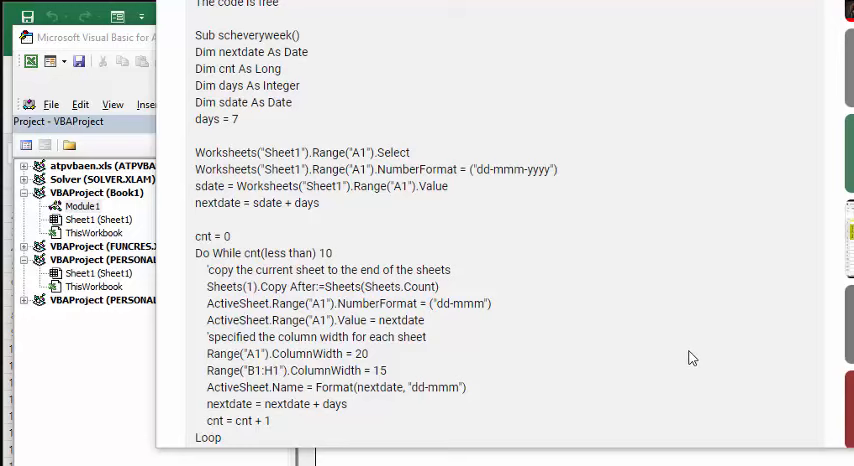
mouse_move(608, 244)
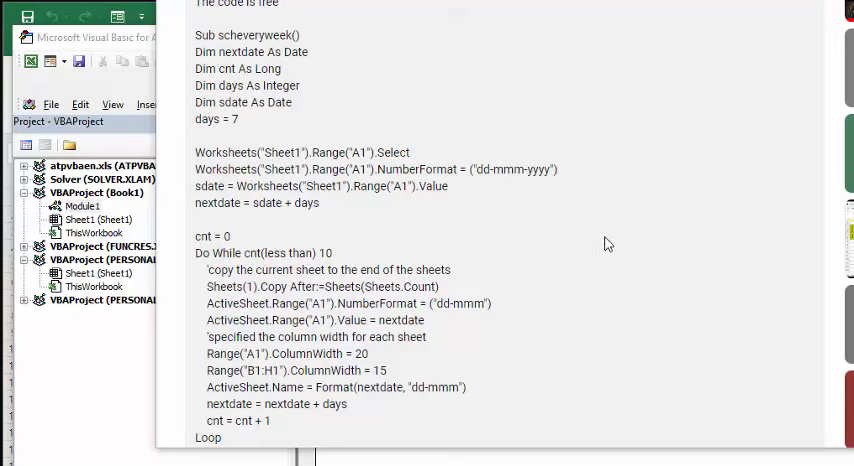
mouse_move(196, 38)
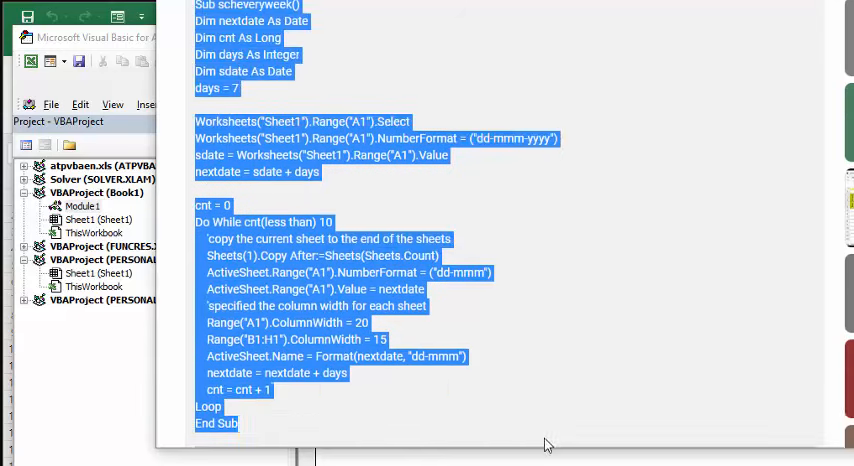
Step: Scroll the video description down to the scheveryweek macro code
scroll("down", 3)
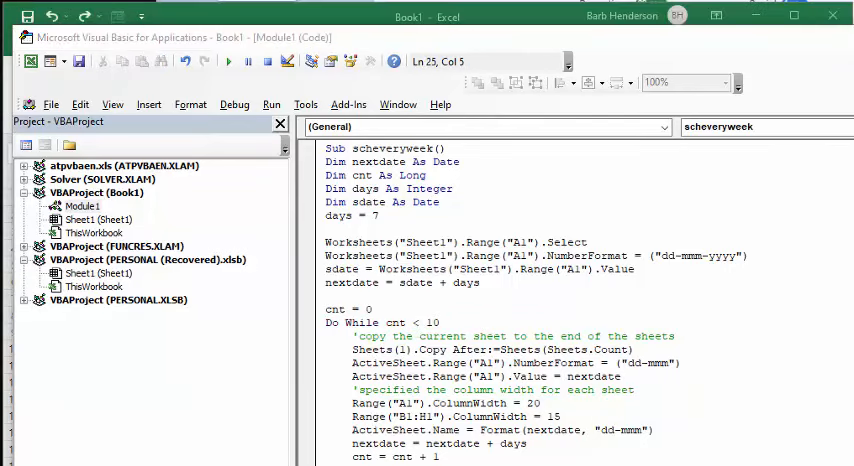
mouse_move(818, 92)
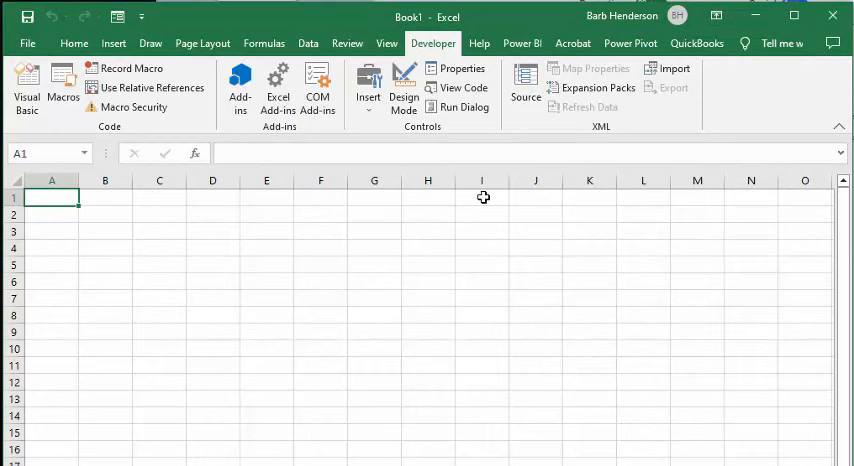
Step: Enter the start date 1/1/2023 in cell A1
type("01/01/20")
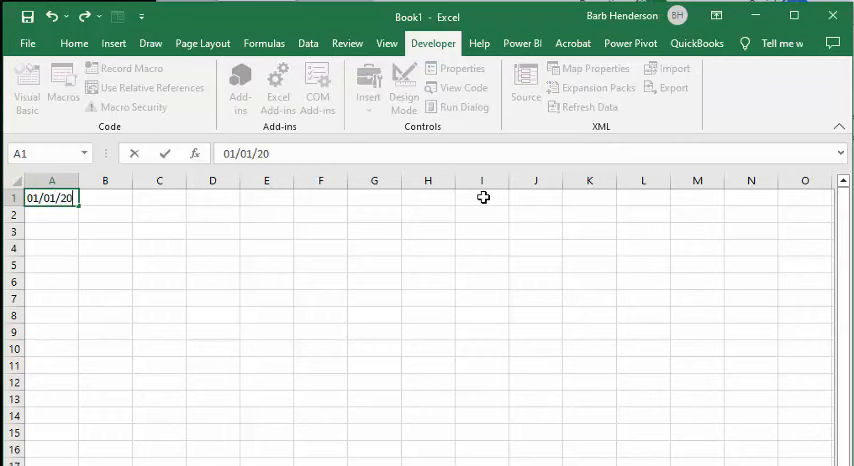
type("23")
key("enter")
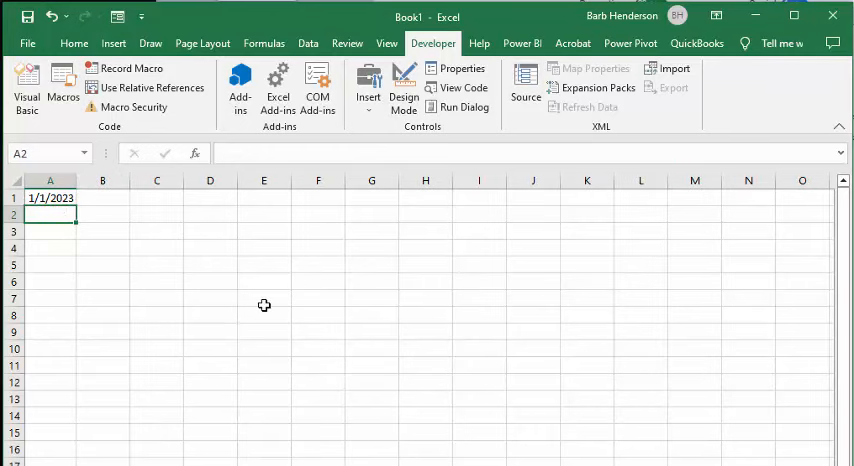
Step: Enter 'Work schedule' in E7 and give it a much larger font size
left_click(264, 296)
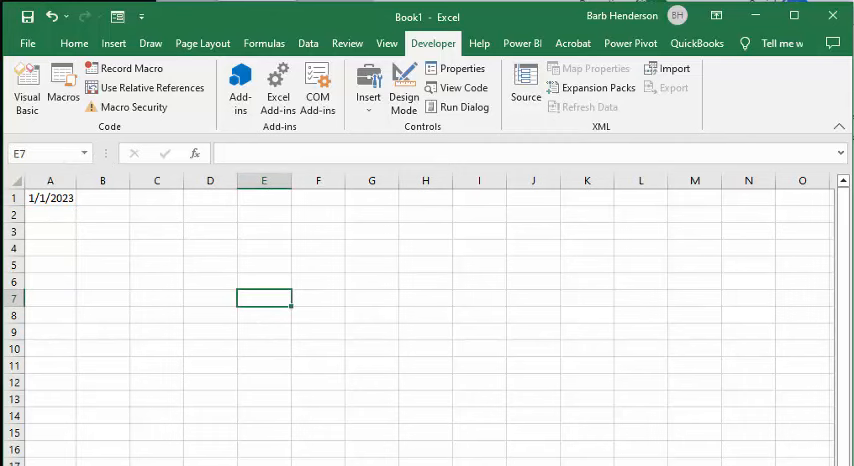
mouse_move(258, 360)
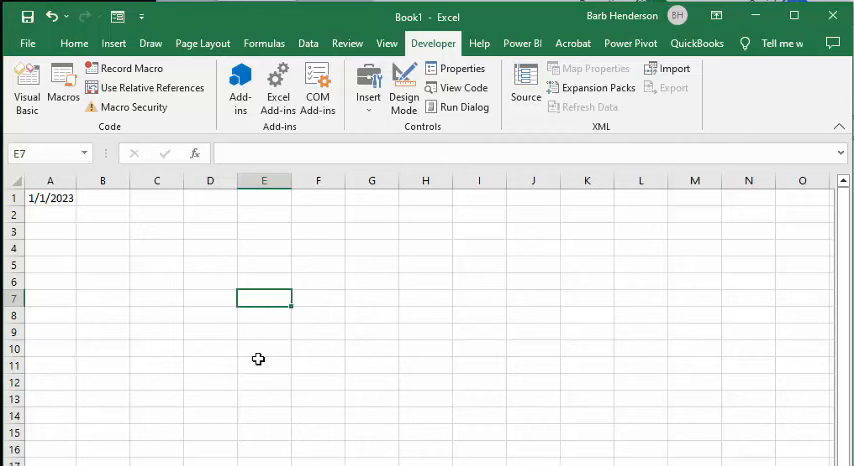
type("Wor")
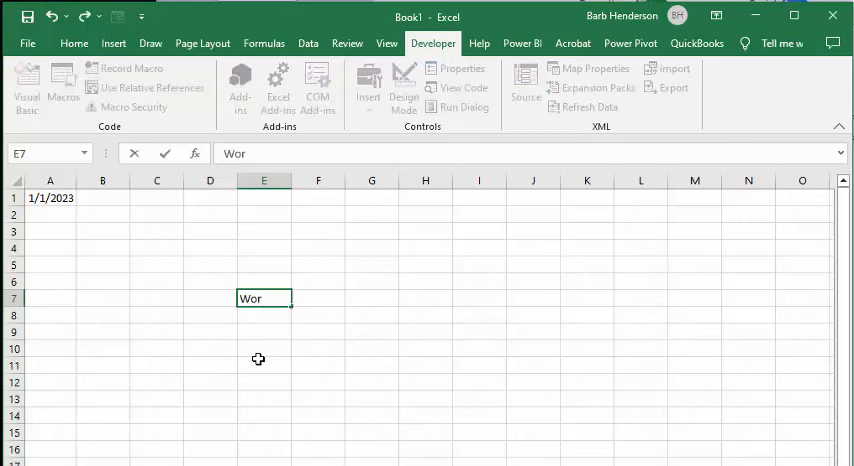
type("k s")
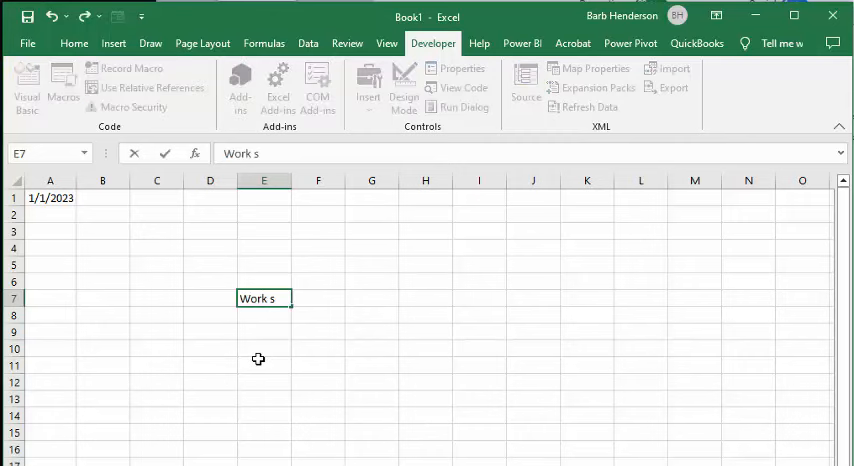
type("chedule")
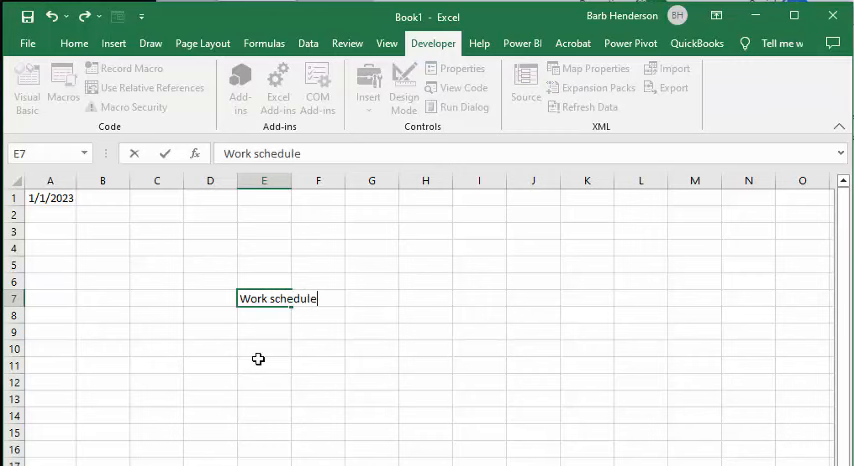
left_click(478, 380)
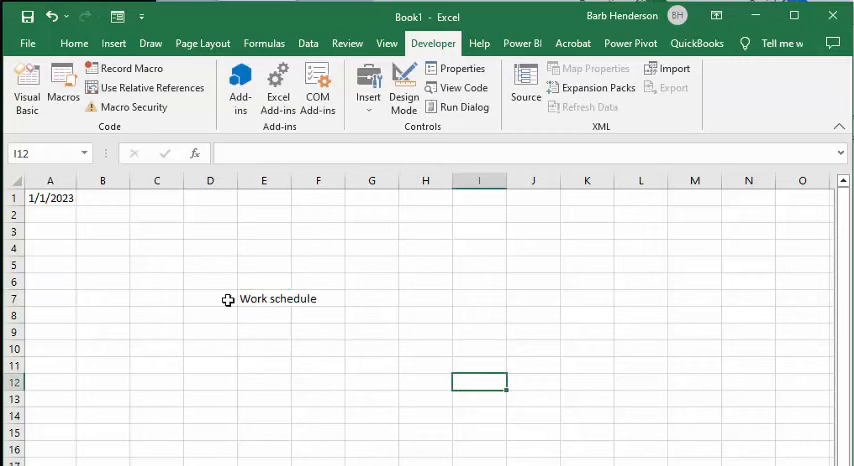
left_click(74, 44)
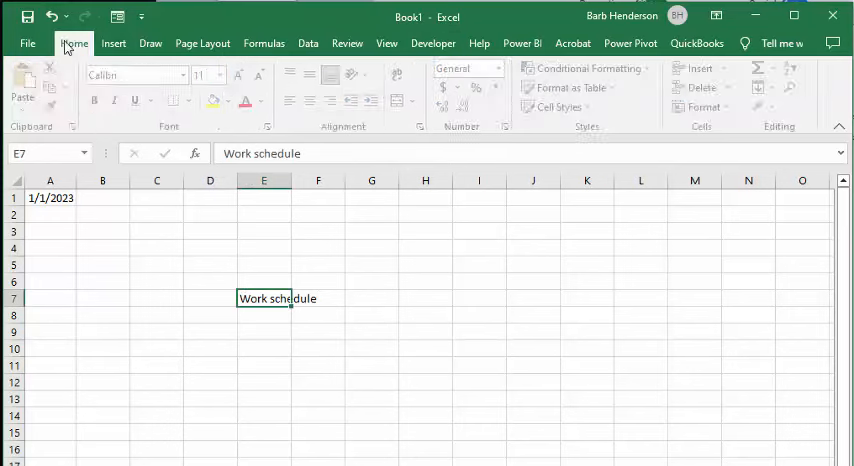
left_click(224, 76)
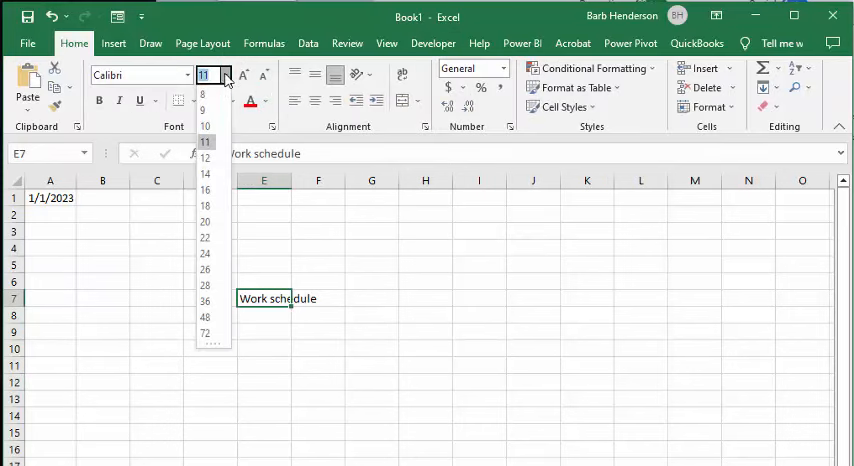
left_click(204, 300)
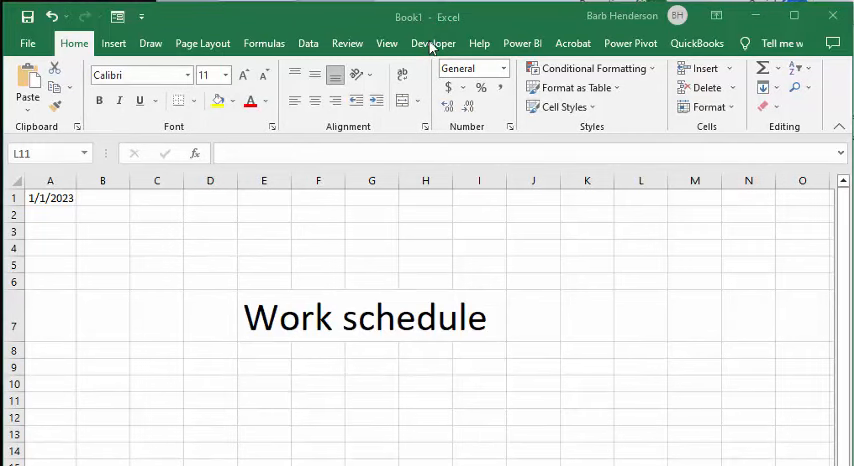
Step: Run the scheveryweek macro from the Macros list to create the weekly sheets
left_click(432, 44)
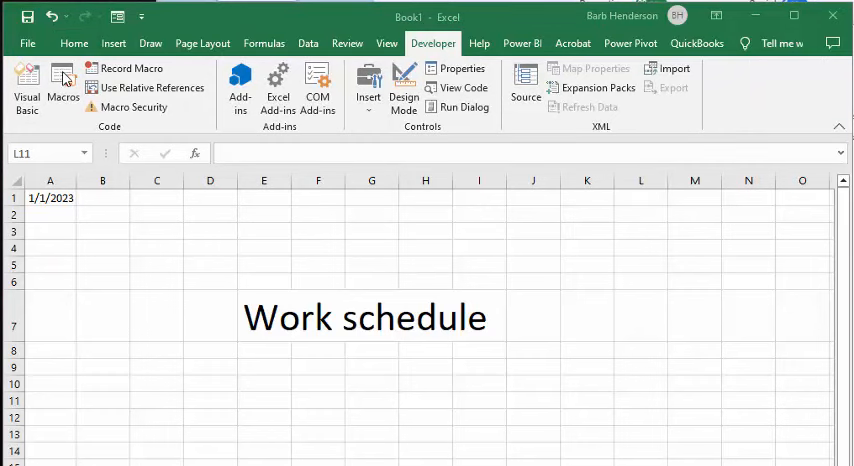
left_click(62, 84)
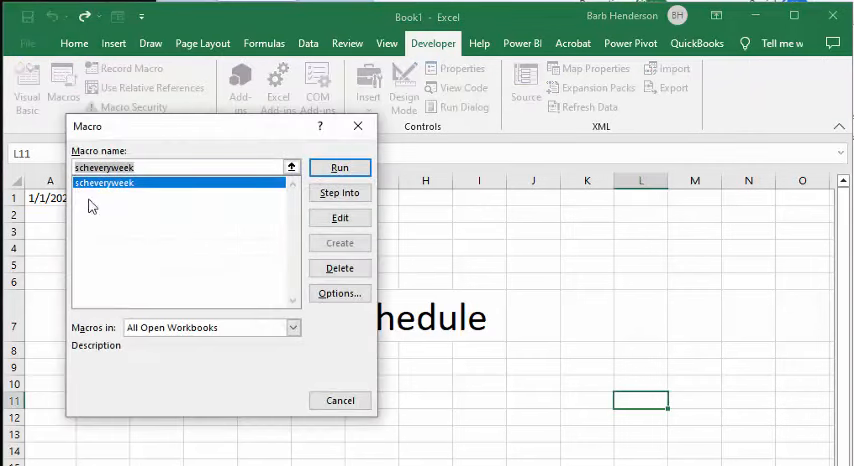
mouse_move(140, 194)
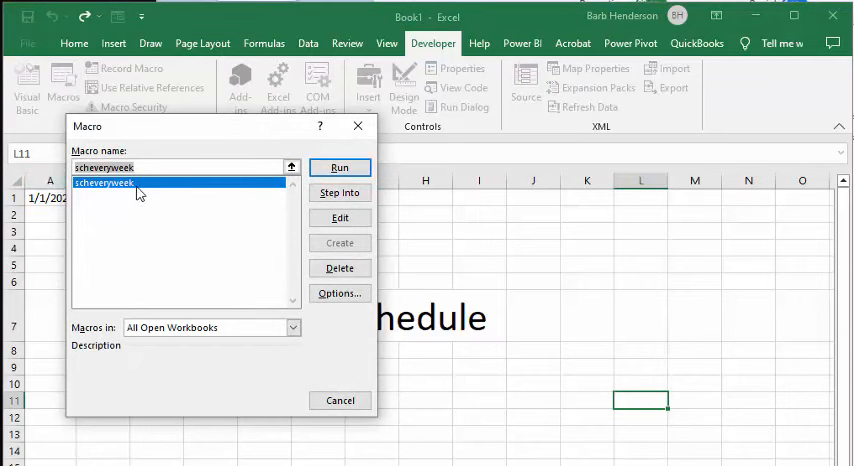
mouse_move(572, 180)
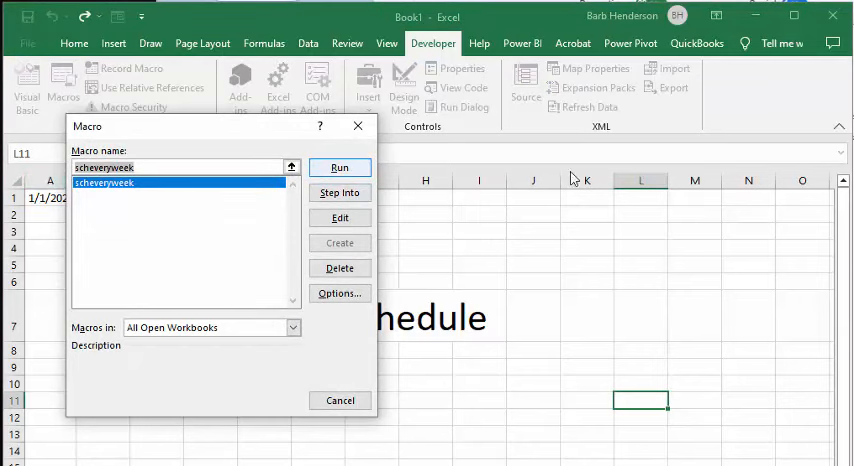
left_click(340, 168)
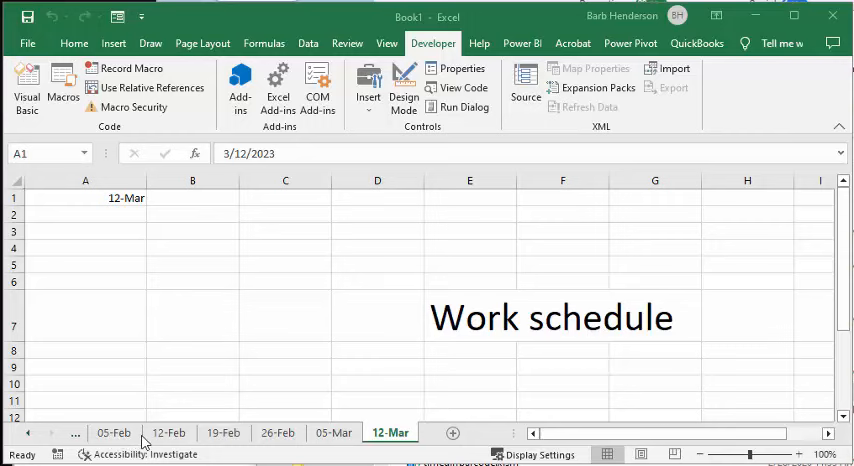
mouse_move(192, 428)
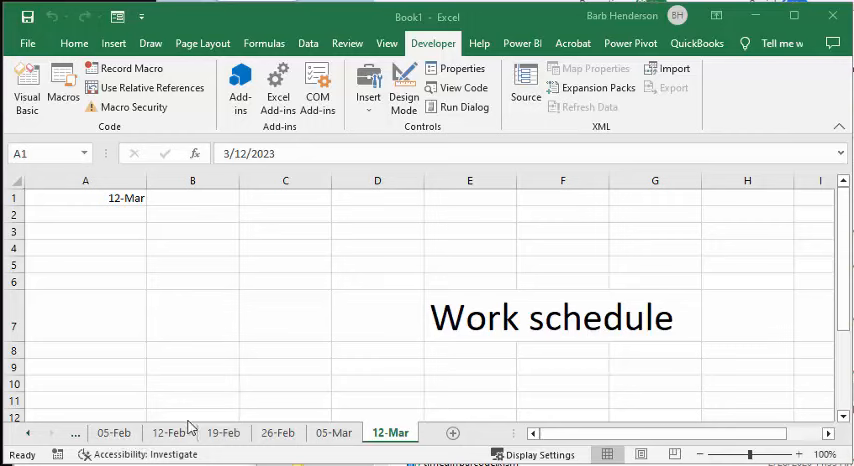
mouse_move(268, 392)
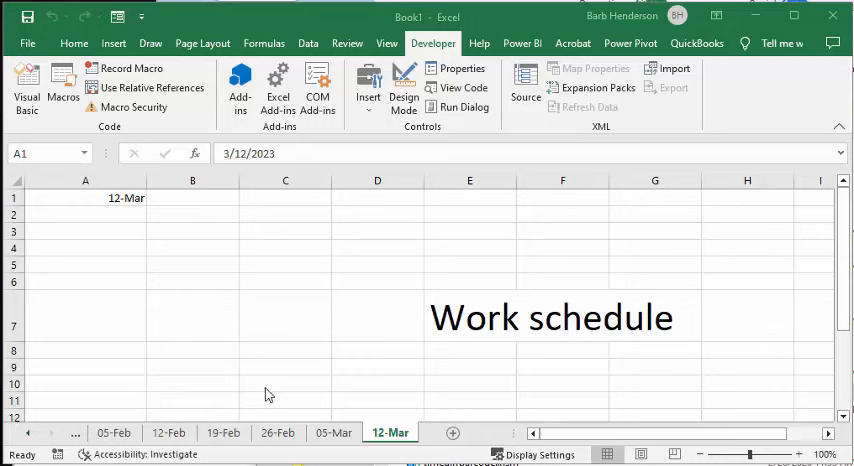
mouse_move(440, 406)
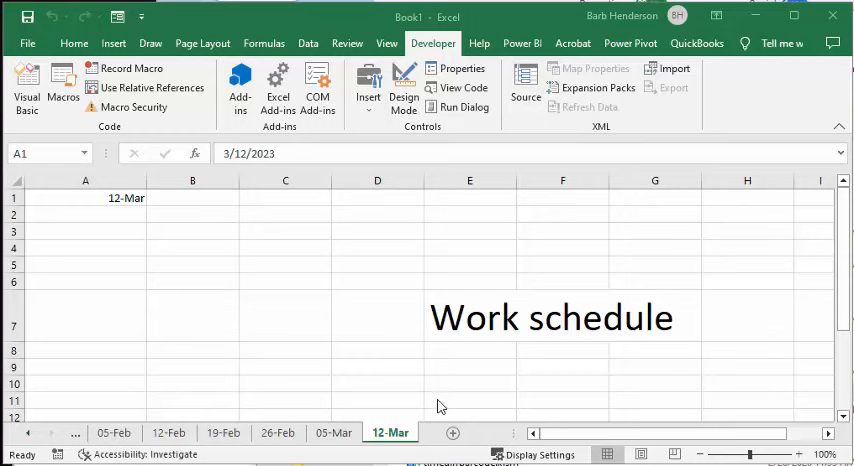